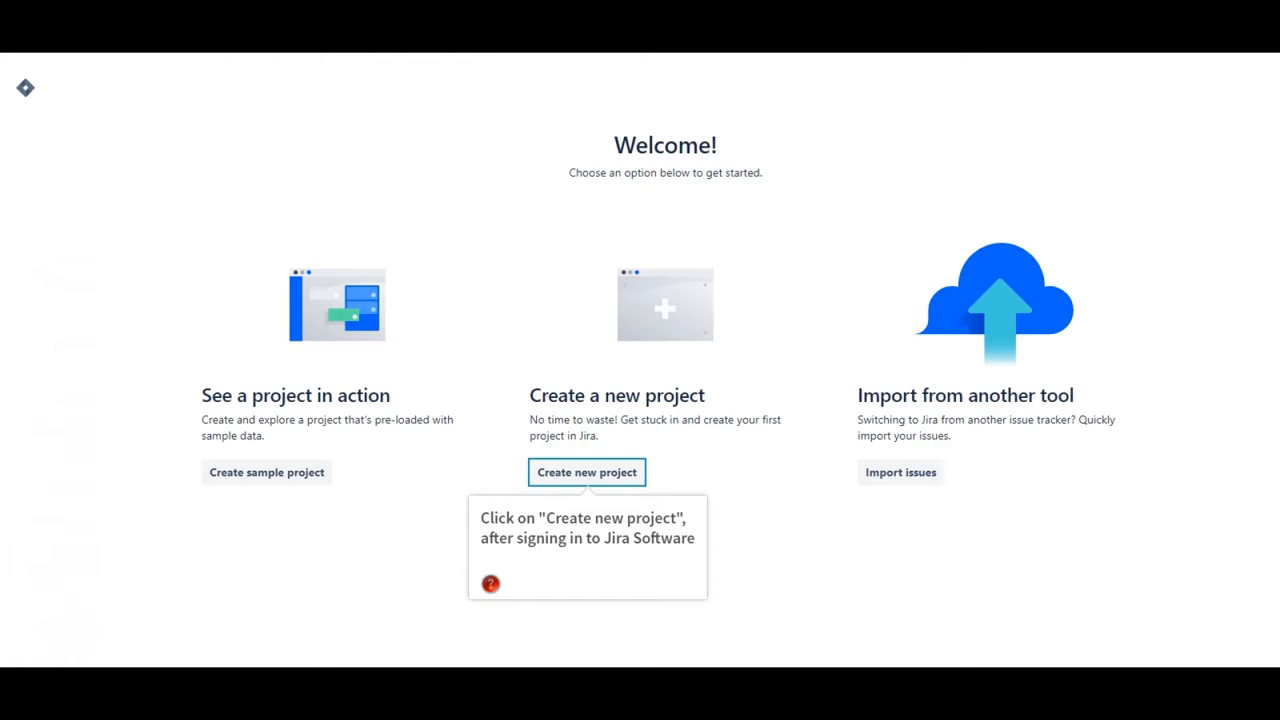
Start creating a new project from the Welcome page
left_click(586, 472)
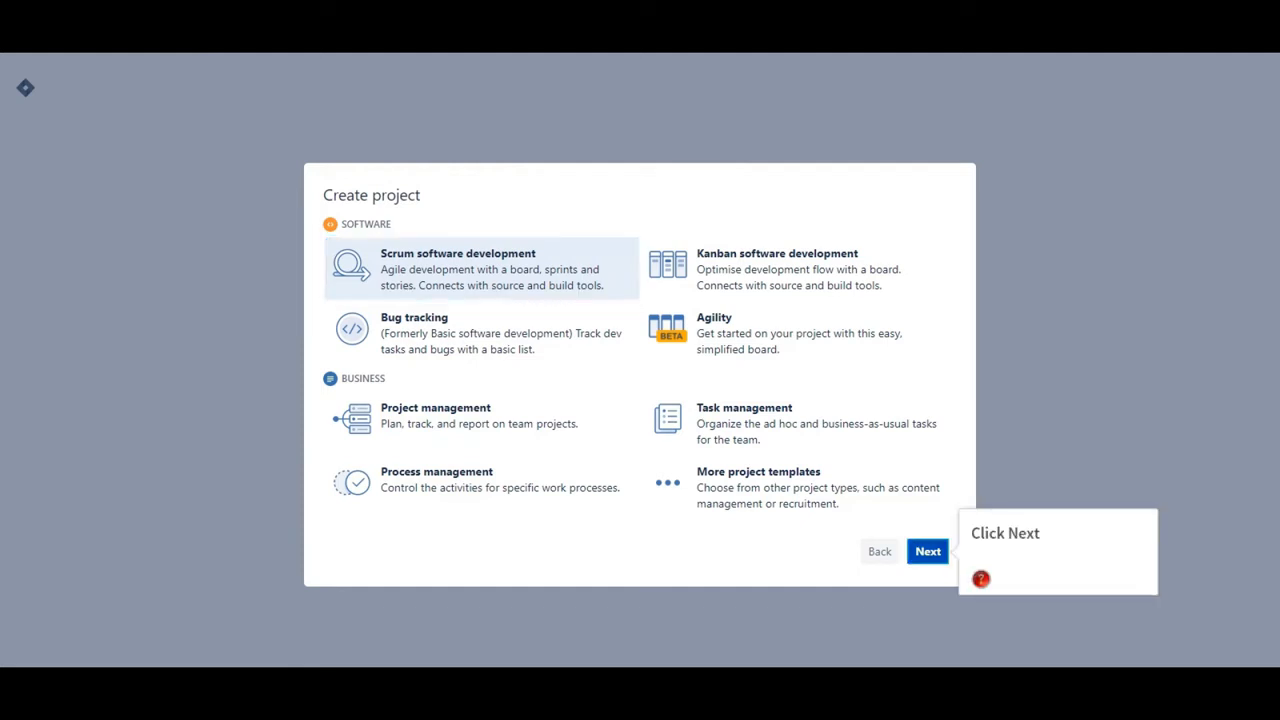
Continue to the Scrum project details form and view the project key rules
left_click(928, 552)
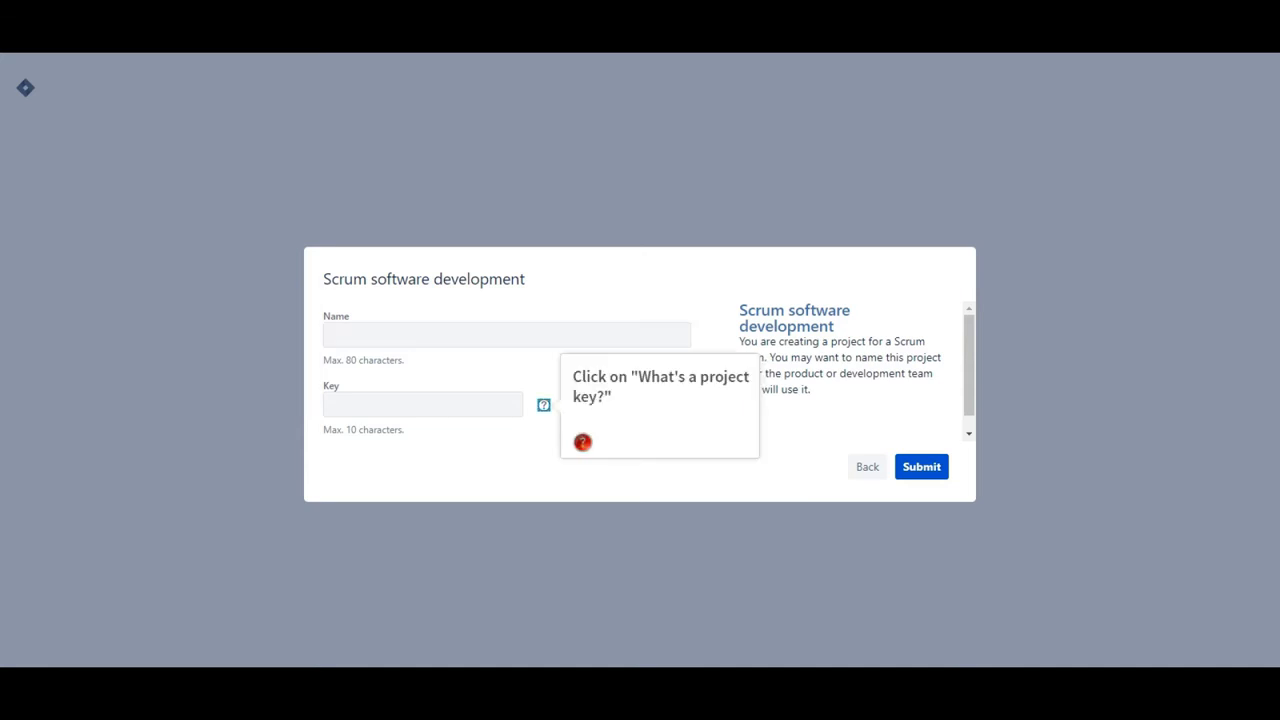
left_click(420, 404)
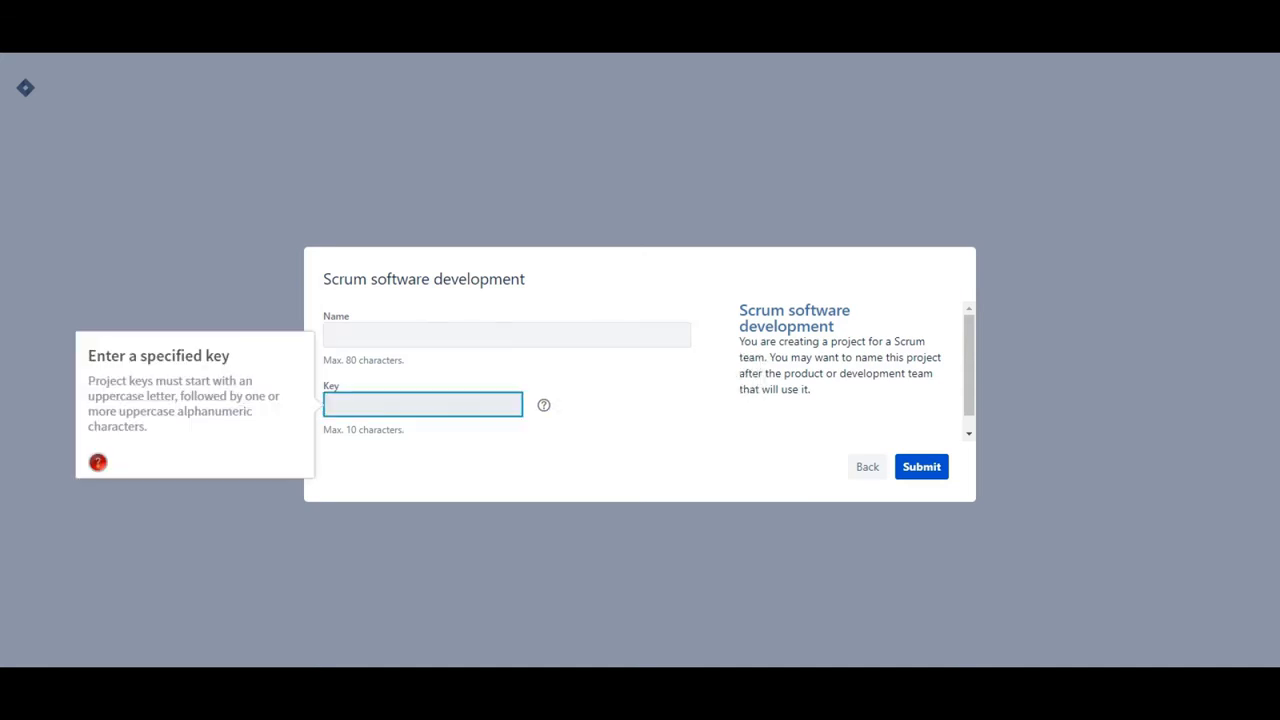